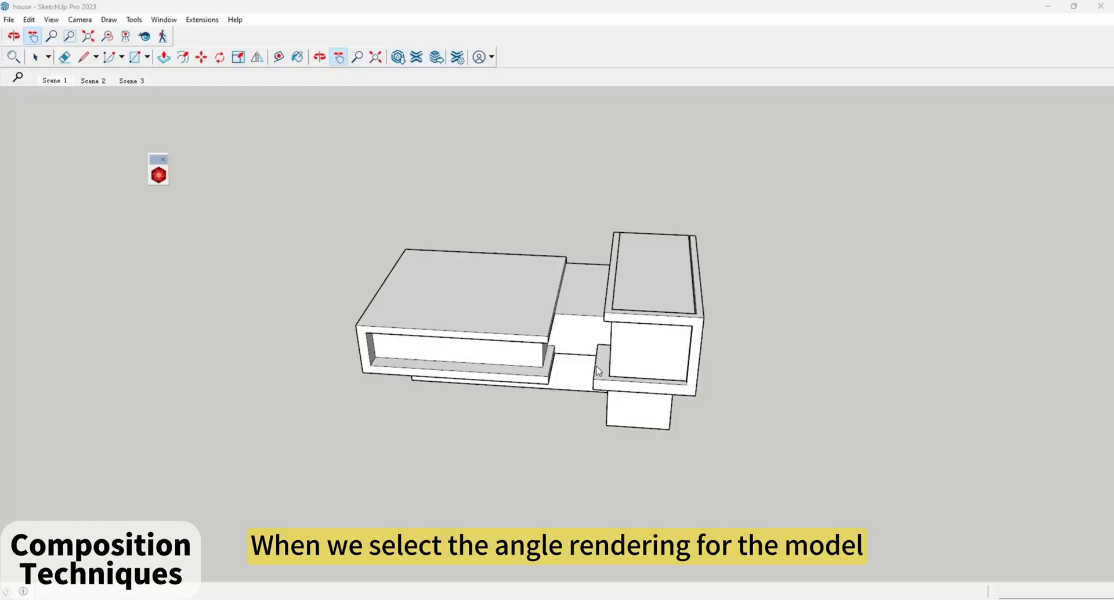
Position the camera at eye height for a level front view of the house
{"action": "left_click", "coordinate": [144, 36]}
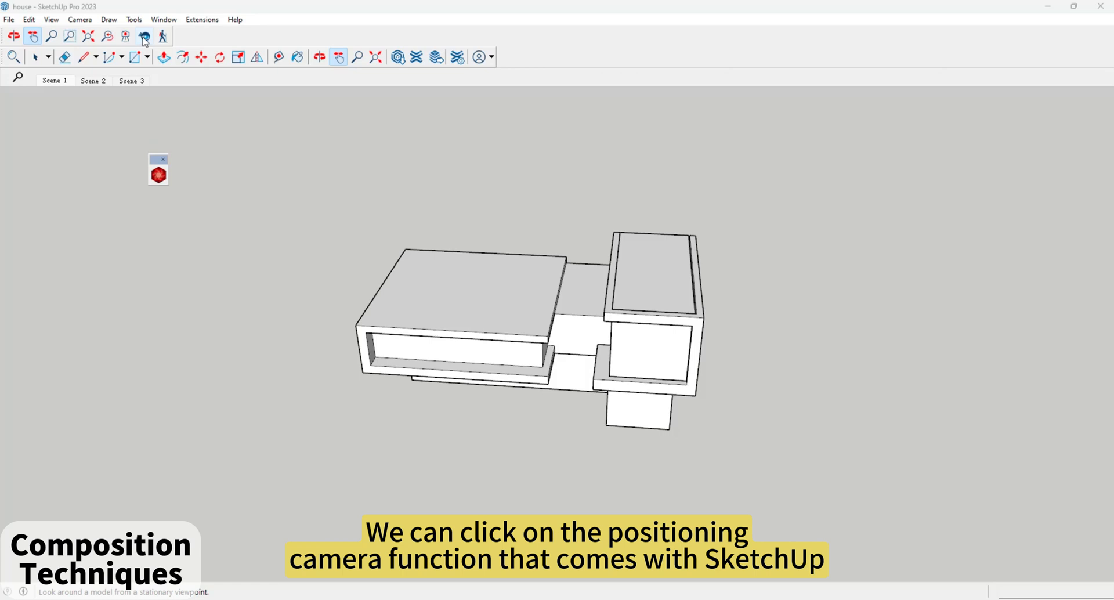
{"action": "left_click", "coordinate": [126, 36]}
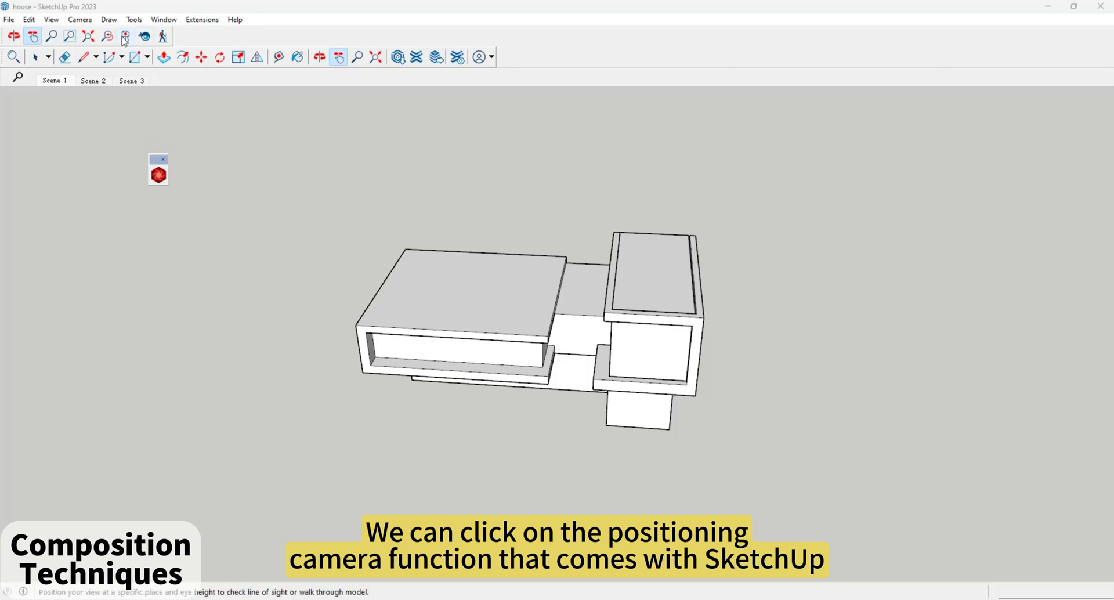
{"action": "left_click", "coordinate": [125, 36]}
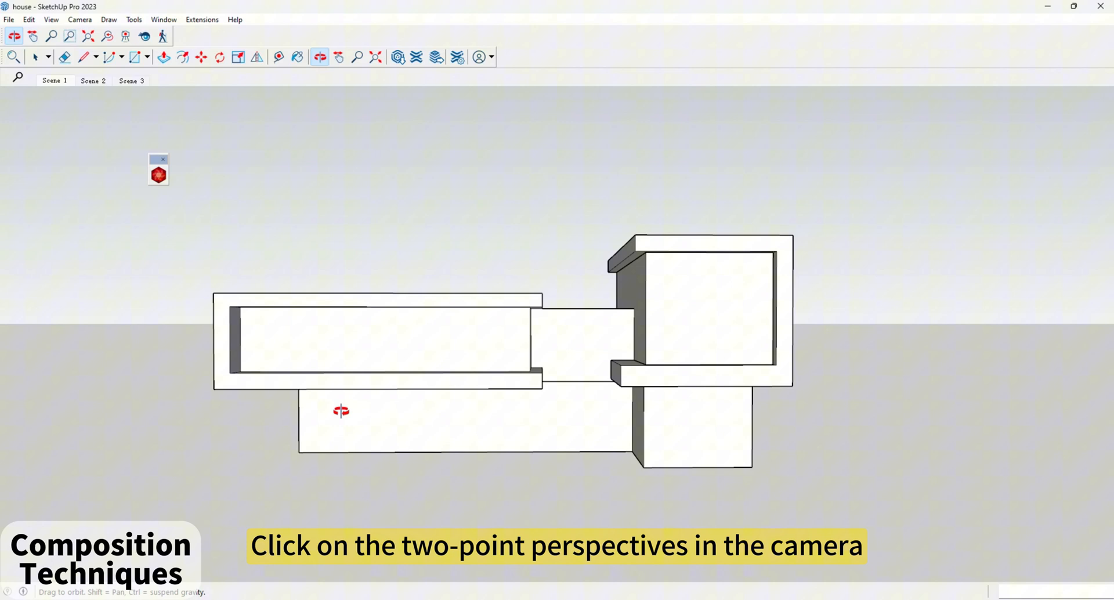
Switch the view to Two-Point Perspective from the Camera menu
{"action": "left_click", "coordinate": [80, 19]}
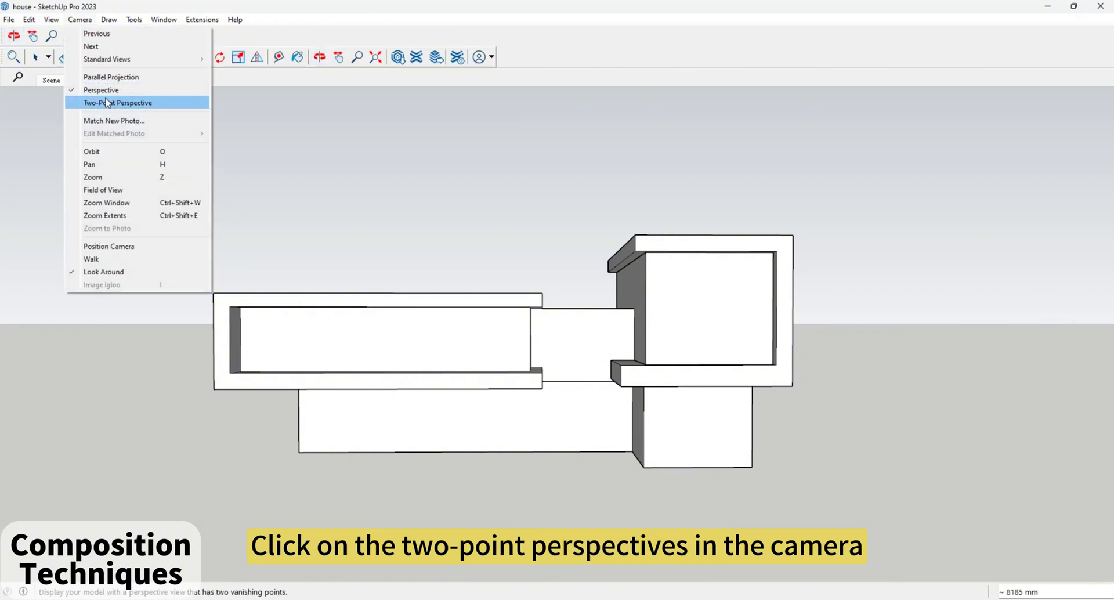
{"action": "left_click", "coordinate": [119, 102]}
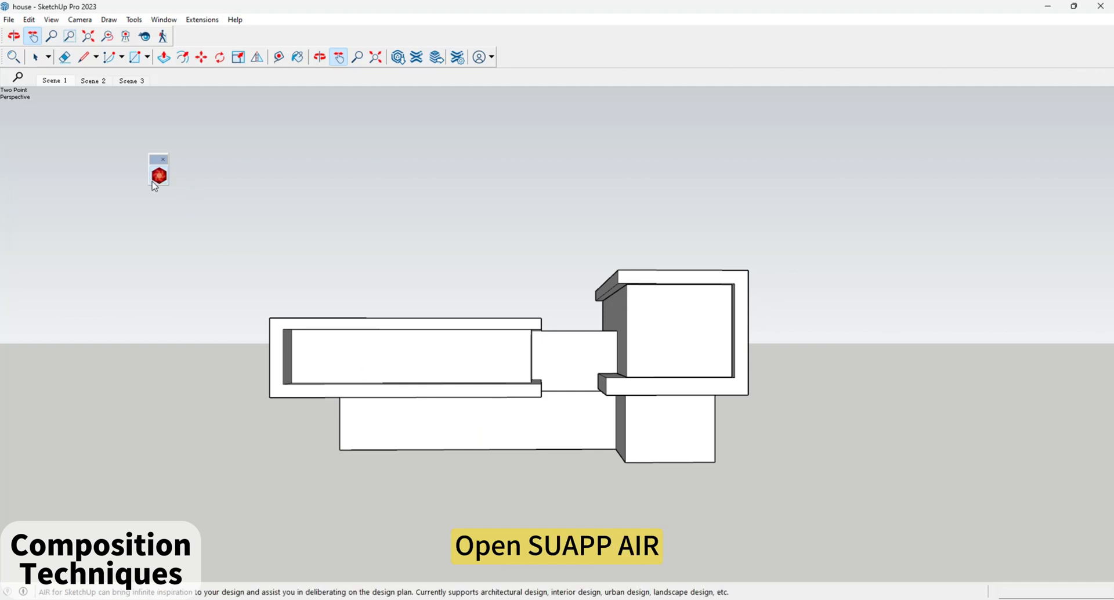
Snapshot the two-point house view in AIR and frame it with a 16:9 crop
{"action": "left_click", "coordinate": [159, 175]}
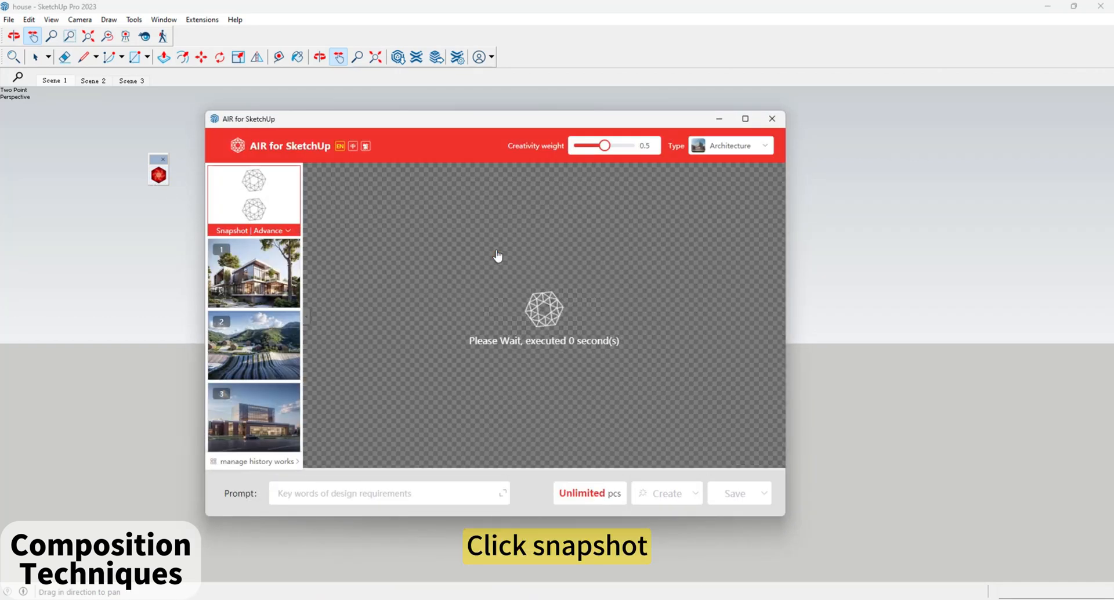
{"action": "left_click", "coordinate": [253, 200]}
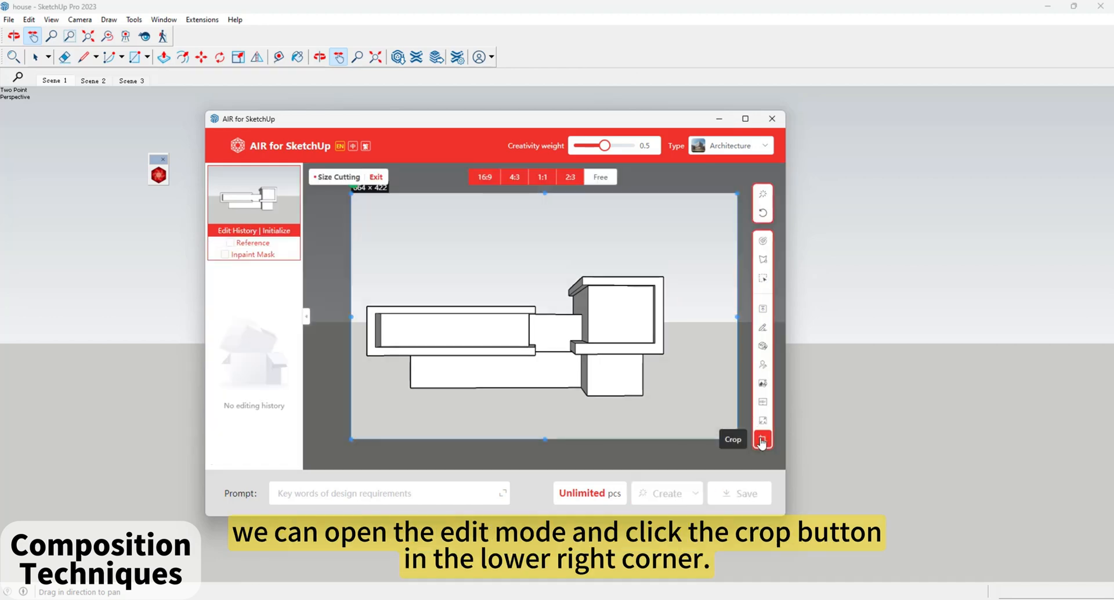
{"action": "left_click", "coordinate": [761, 439]}
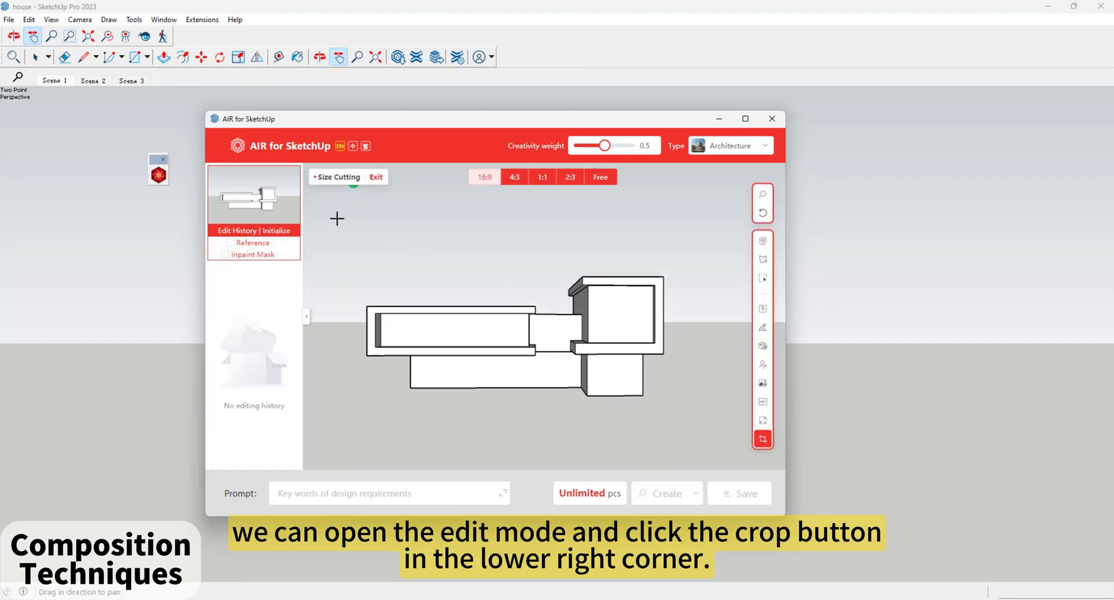
{"action": "left_click", "coordinate": [761, 439]}
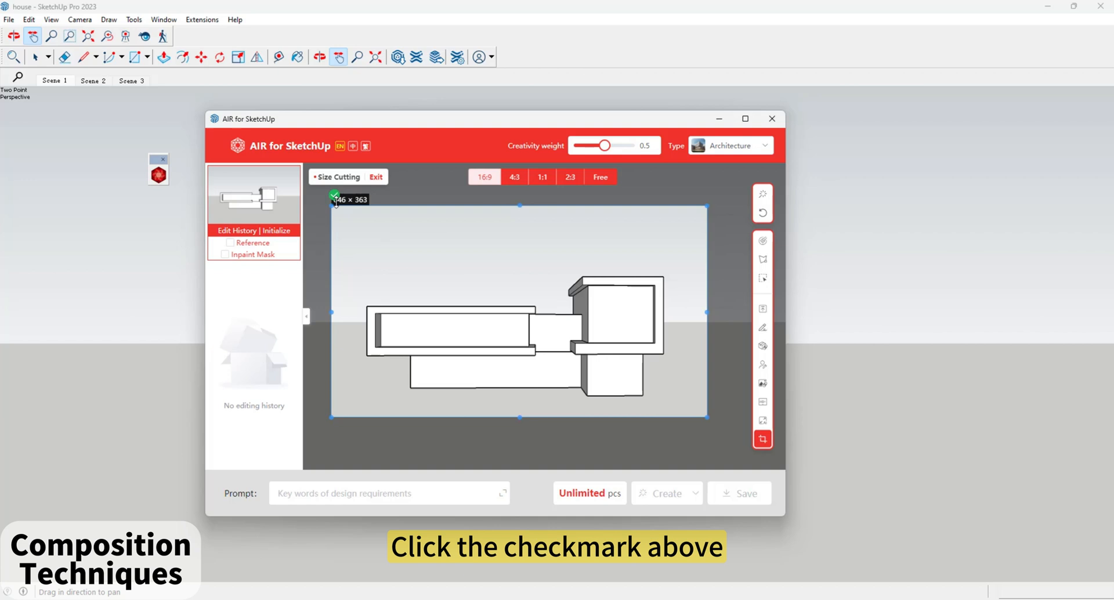
Apply the crop and create a Residential-style photorealistic rendering of the house
{"action": "left_click", "coordinate": [335, 199]}
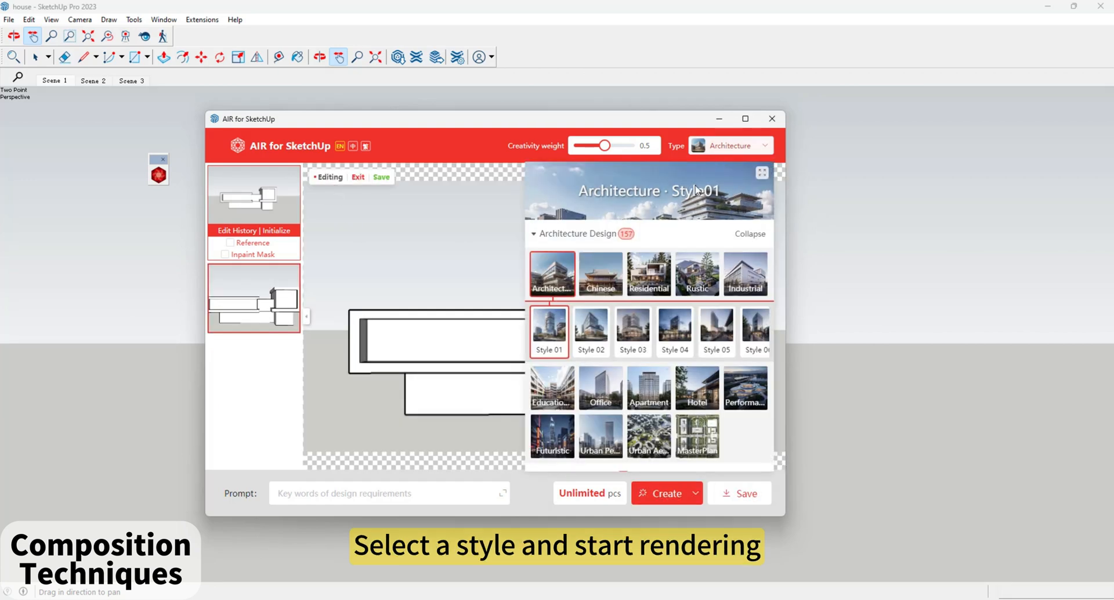
{"action": "left_click", "coordinate": [648, 274]}
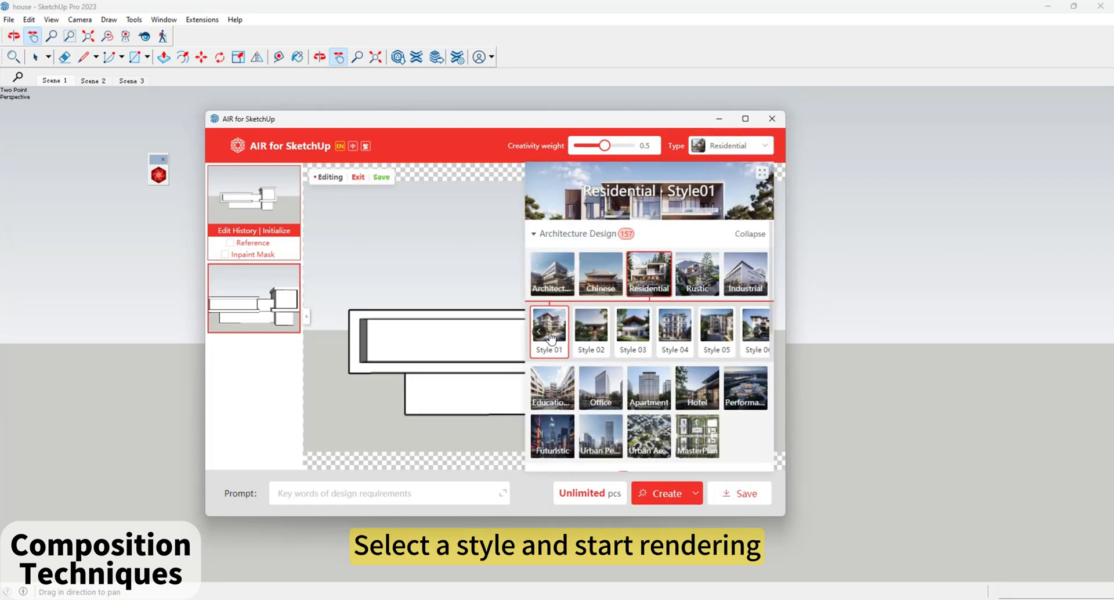
{"action": "left_click", "coordinate": [663, 493]}
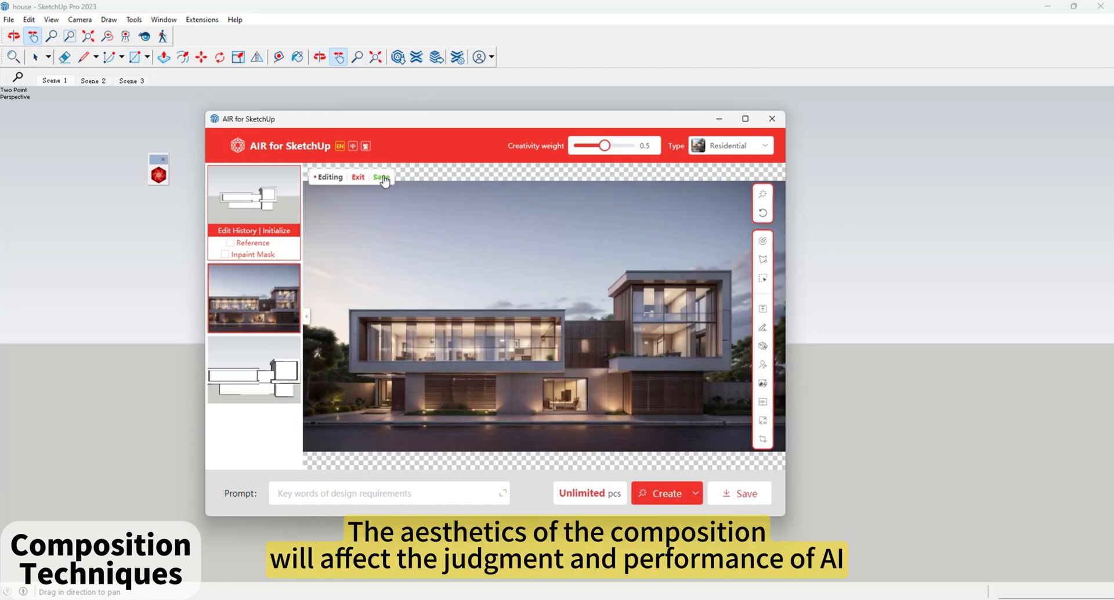
Save the edited rendering from the editing bar
{"action": "left_click", "coordinate": [358, 177]}
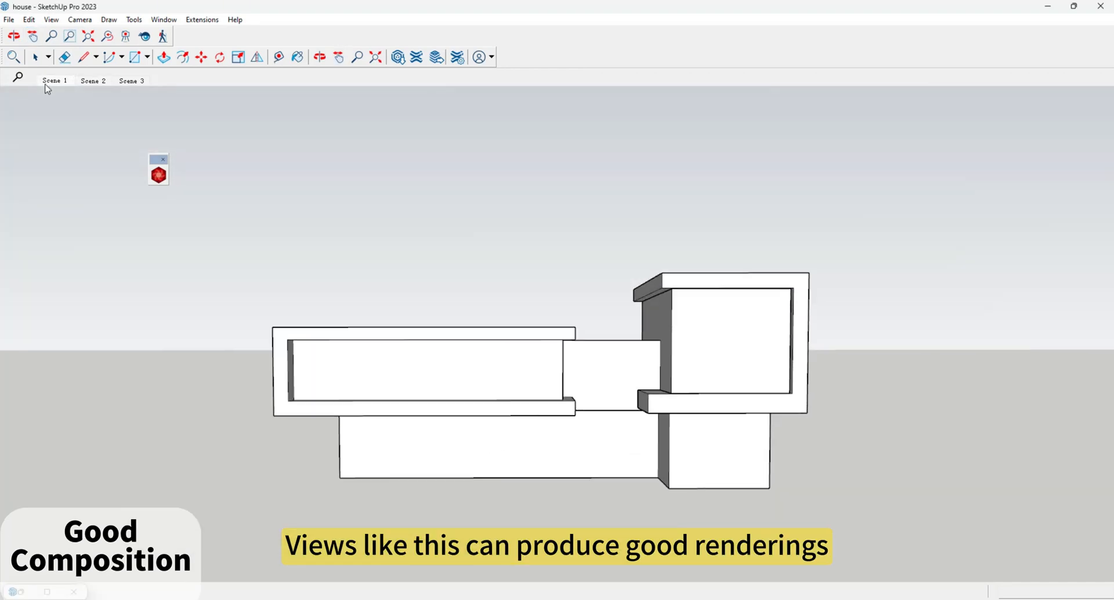
Switch to the first saved corner scene and generate renderings from its snapshot
{"action": "left_click", "coordinate": [158, 173]}
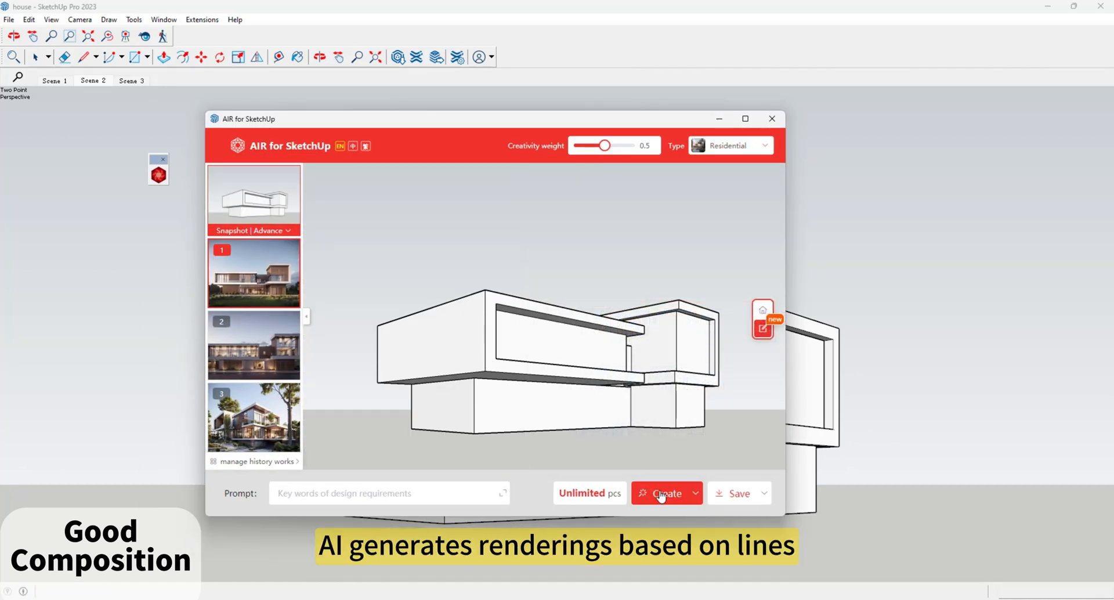
{"action": "left_click", "coordinate": [664, 493]}
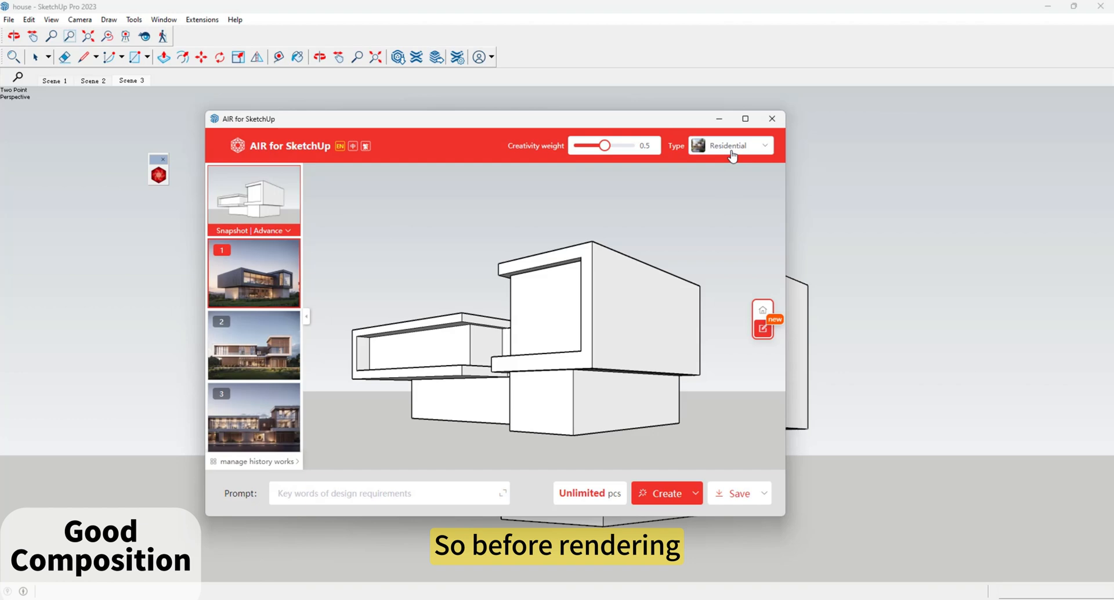
Bring up the design style gallery with Residential Style 07 selected
{"action": "left_click", "coordinate": [730, 145]}
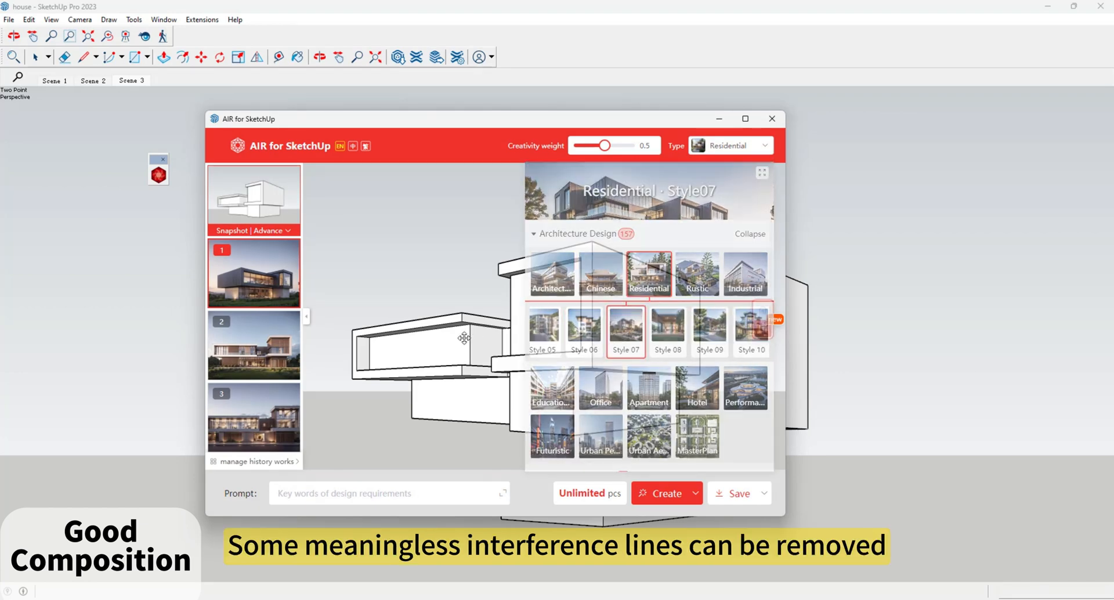